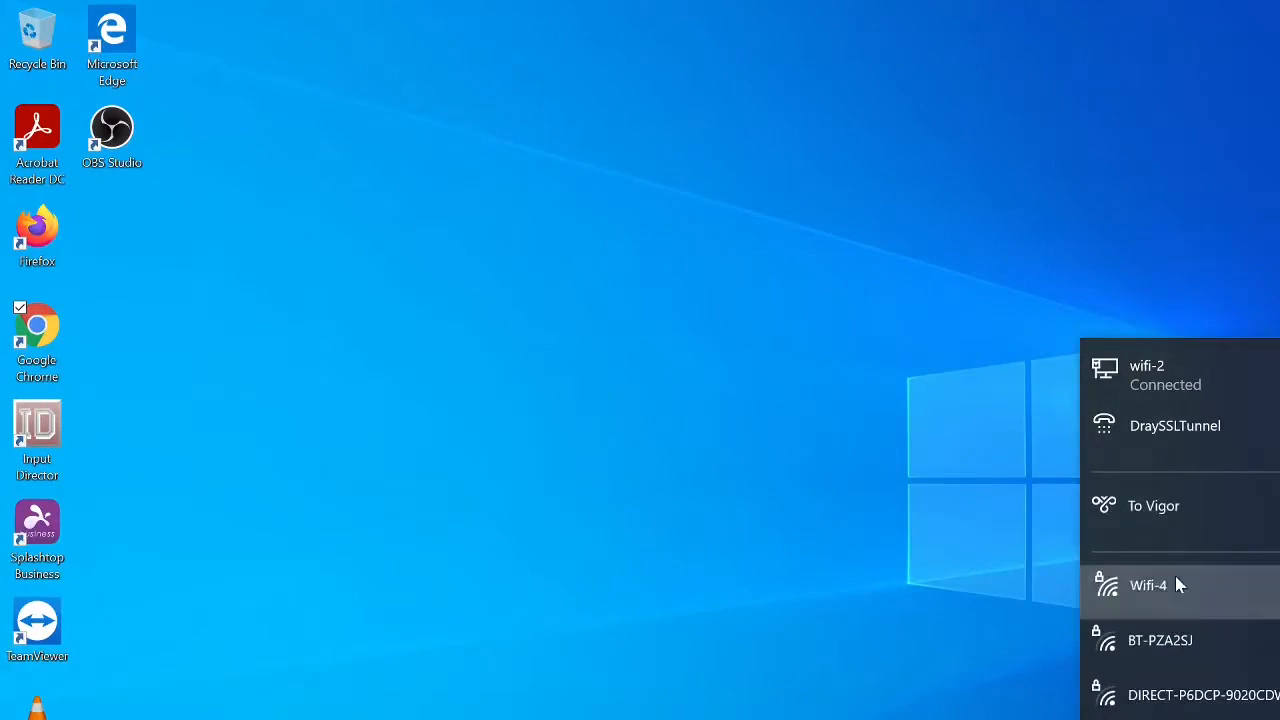
Step: Sort the Marvell AVASTAR catalog results by Last Updated, putting the 1/20/2020 driver on top
{"action": "left_click", "coordinate": [1147, 585]}
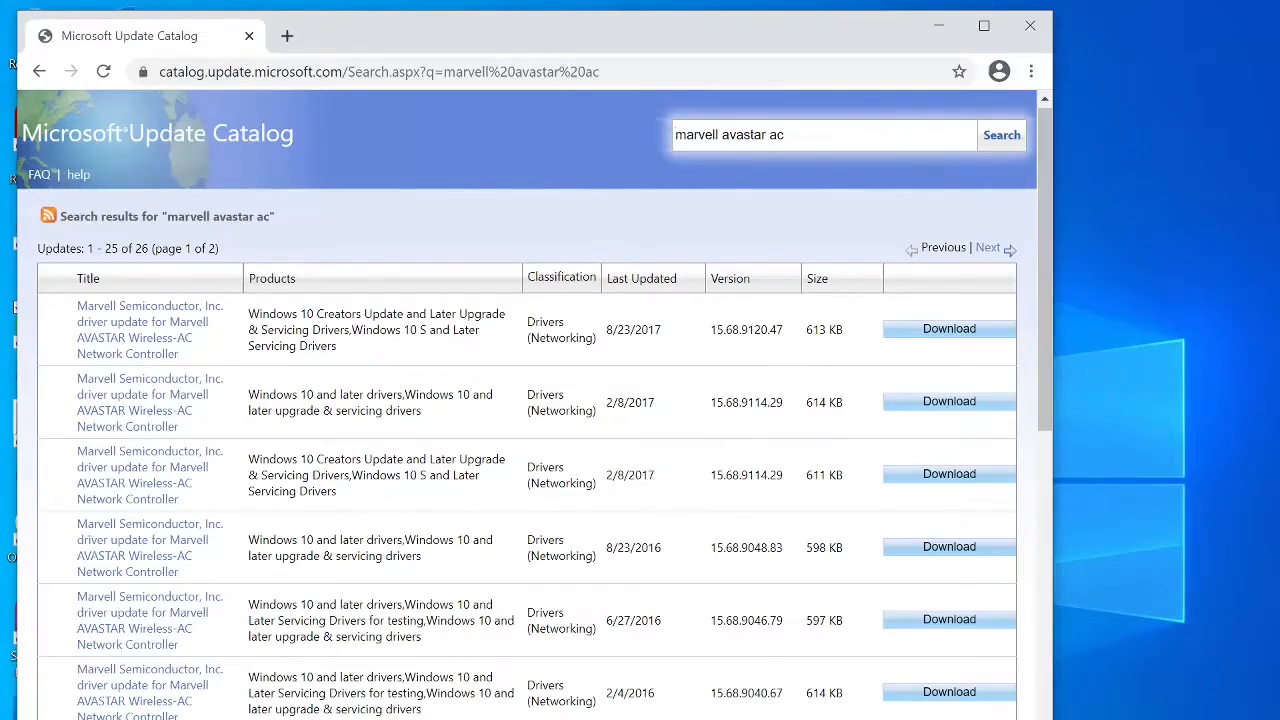
{"action": "mouse_move", "coordinate": [652, 290]}
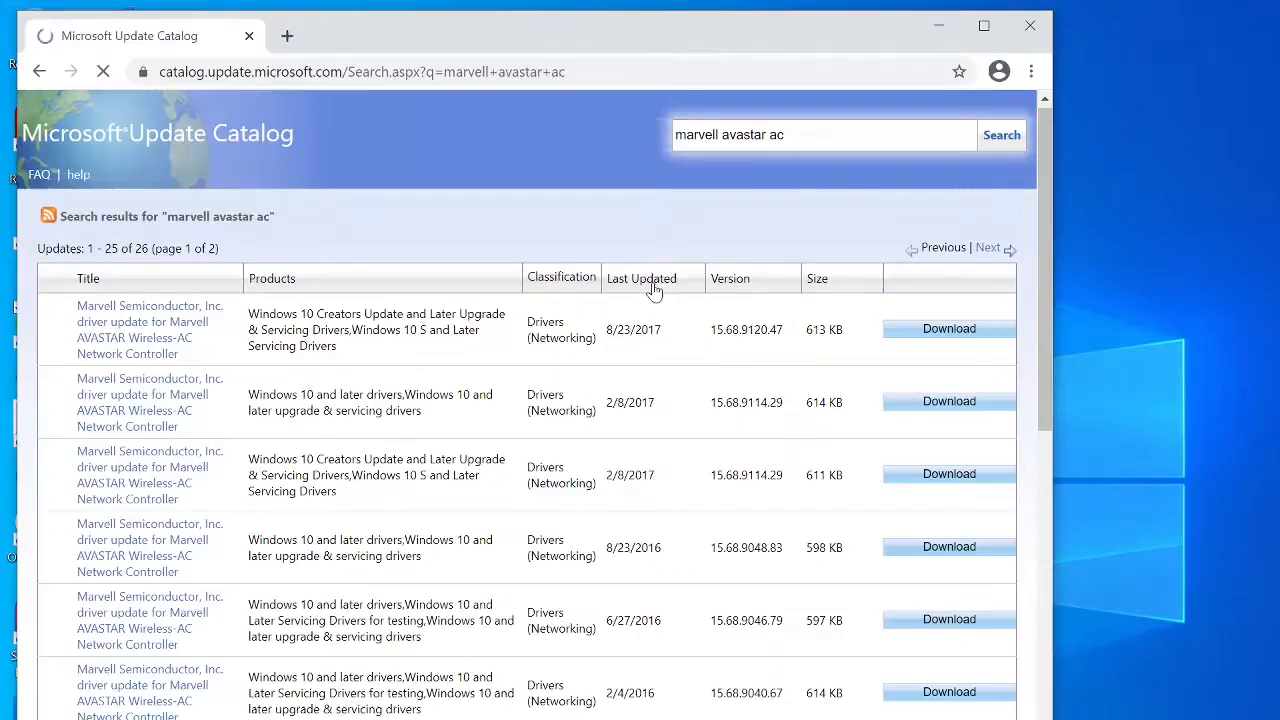
{"action": "left_click", "coordinate": [642, 278]}
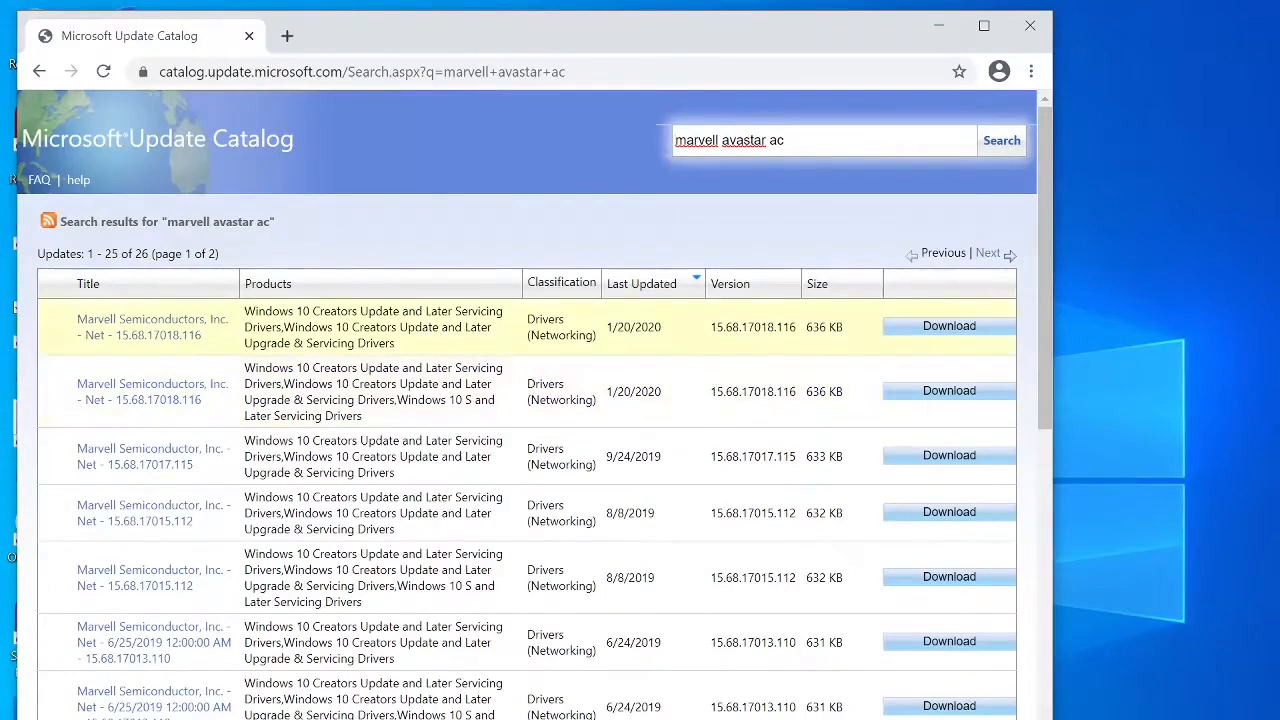
{"action": "mouse_move", "coordinate": [948, 325]}
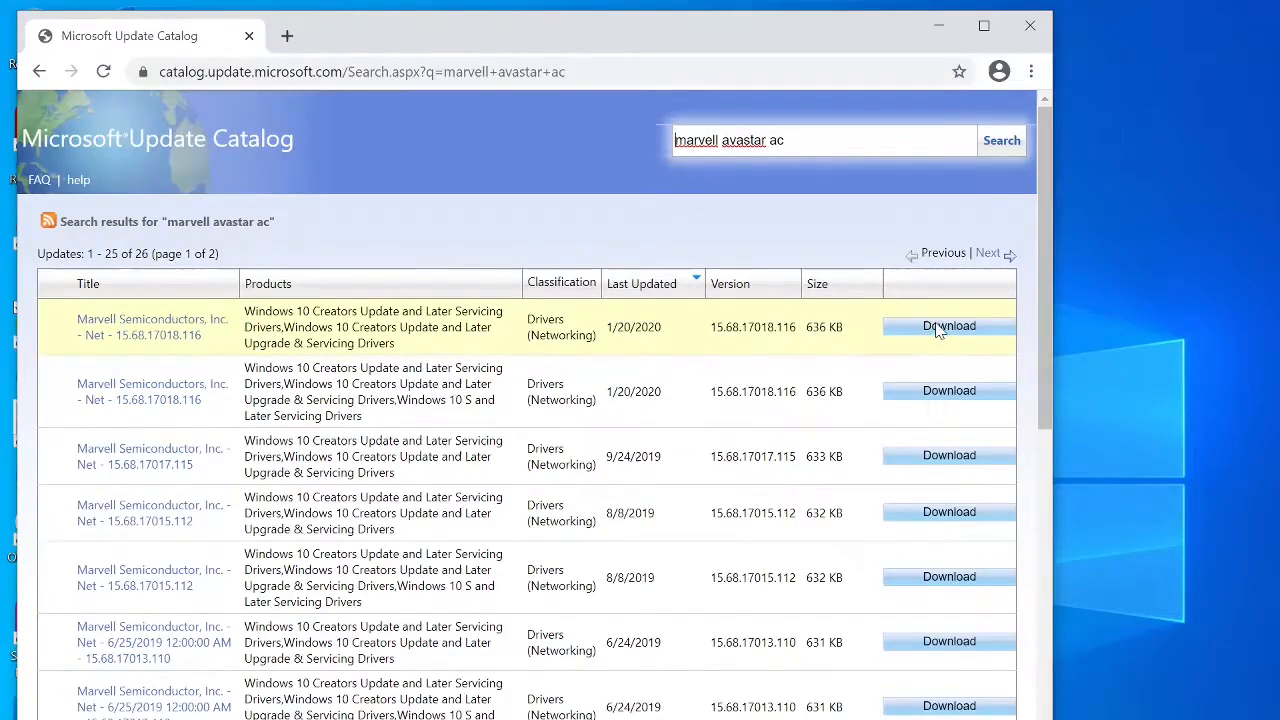
Step: Download the 1/20/2020 Marvell driver .cab (15.68.17018.116) and open the downloaded file
{"action": "left_click", "coordinate": [949, 326]}
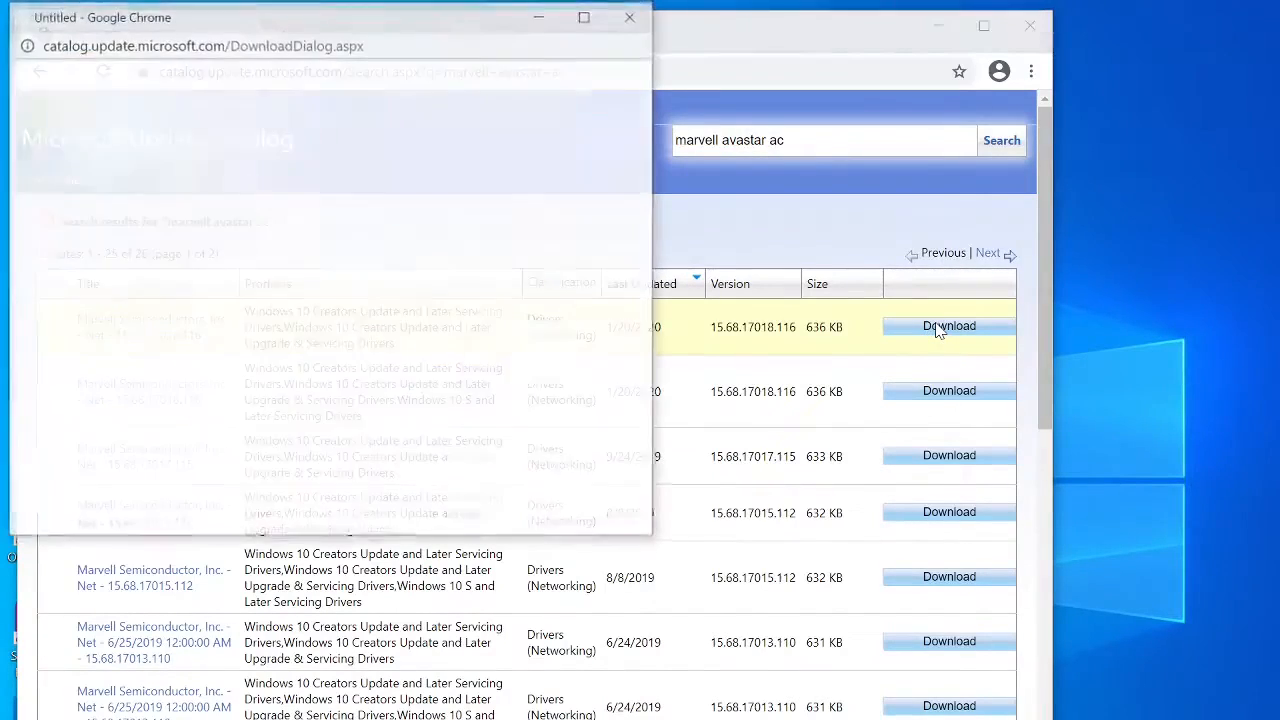
{"action": "left_click", "coordinate": [949, 326]}
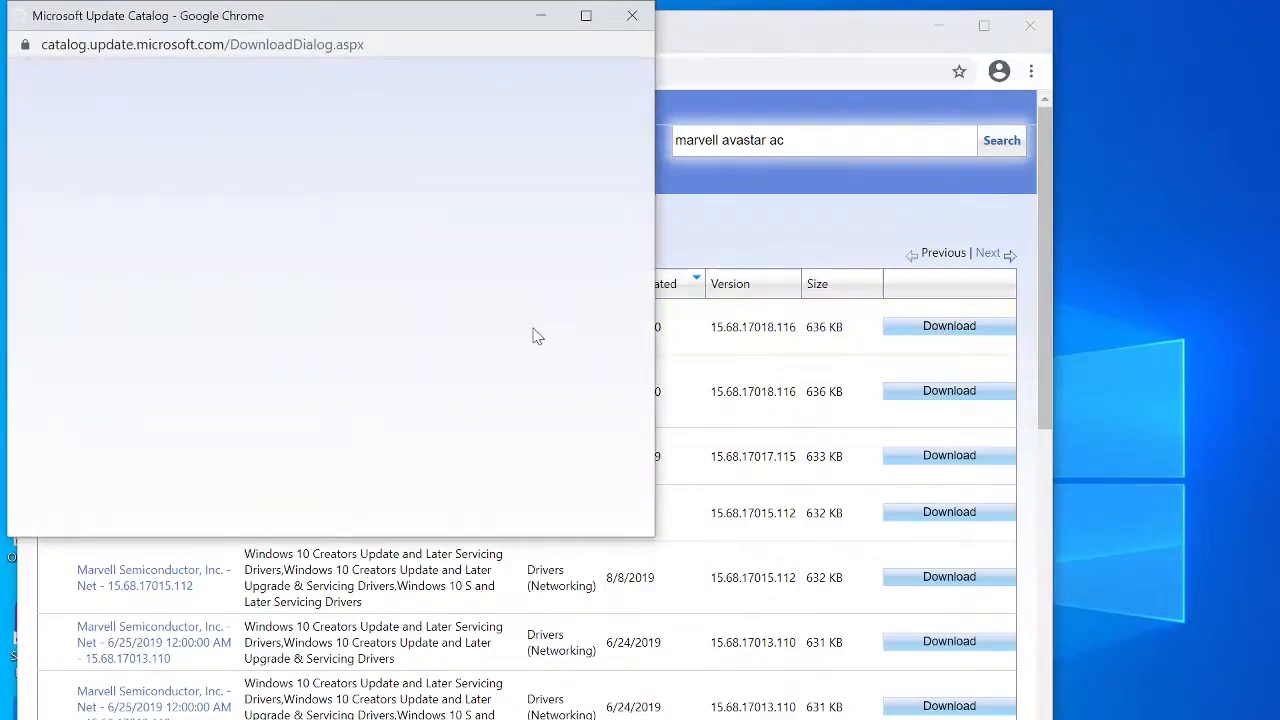
{"action": "left_click", "coordinate": [948, 325]}
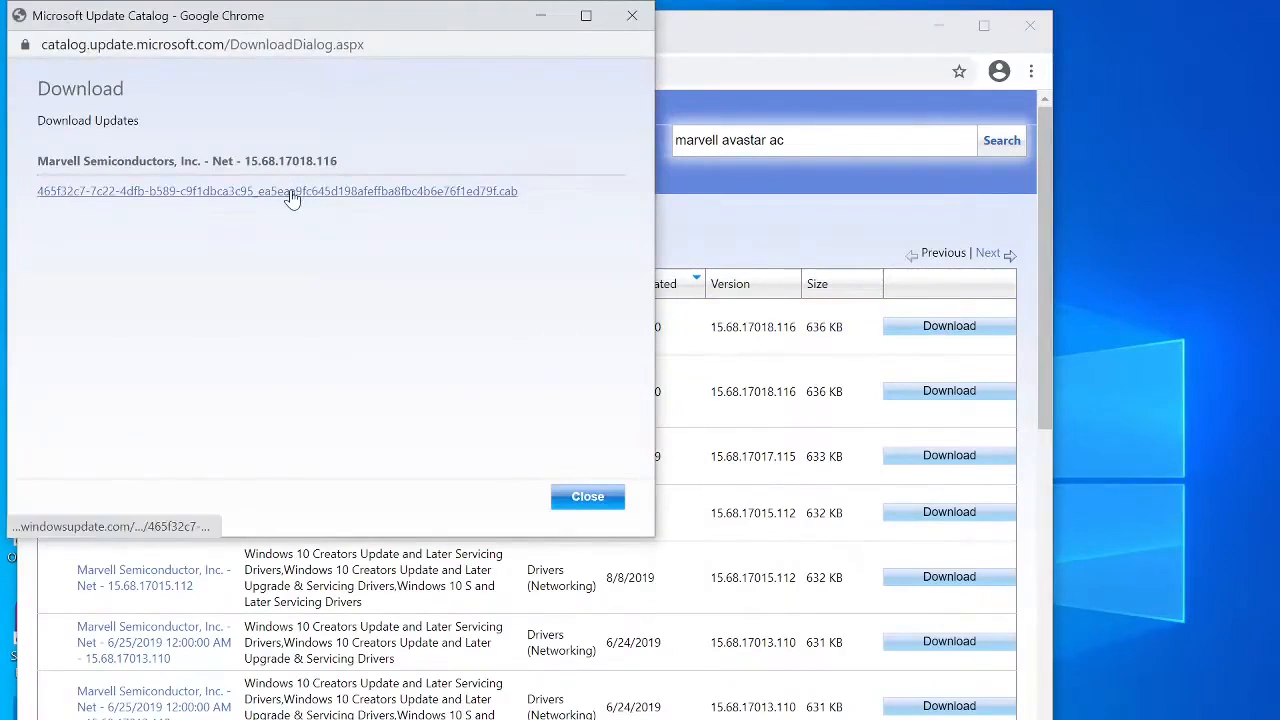
{"action": "left_click", "coordinate": [277, 191]}
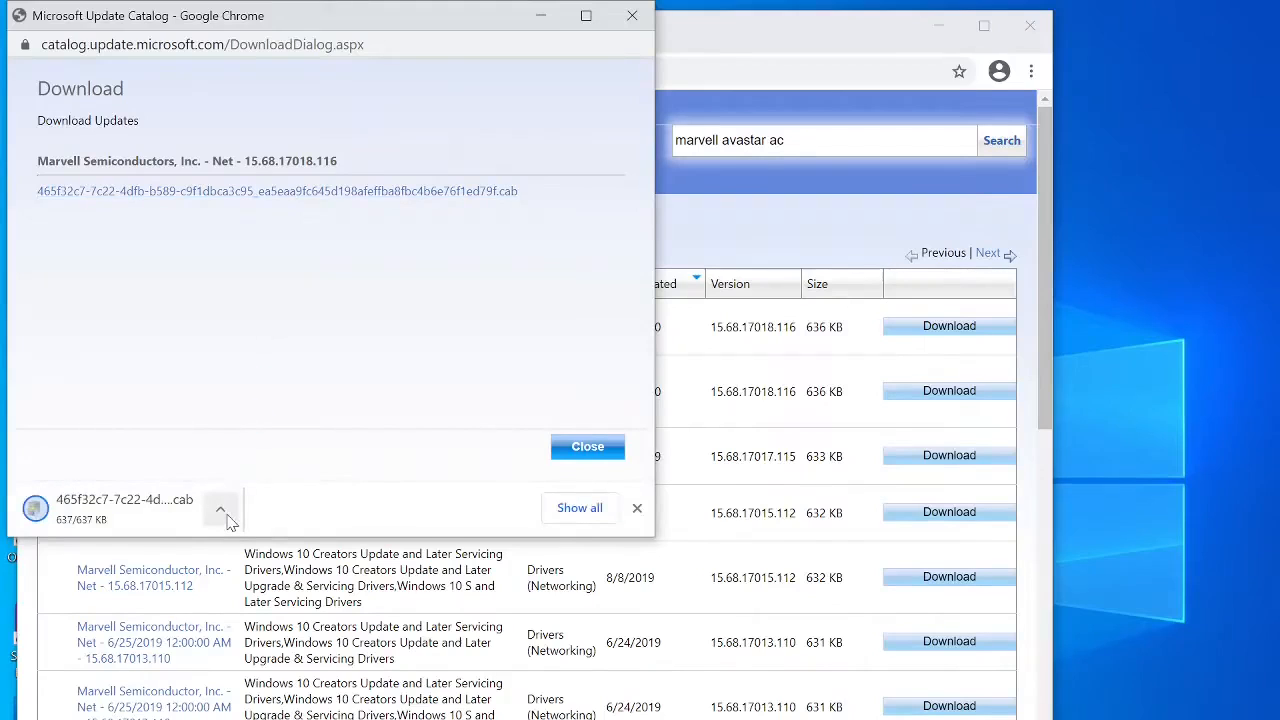
{"action": "left_click", "coordinate": [124, 505]}
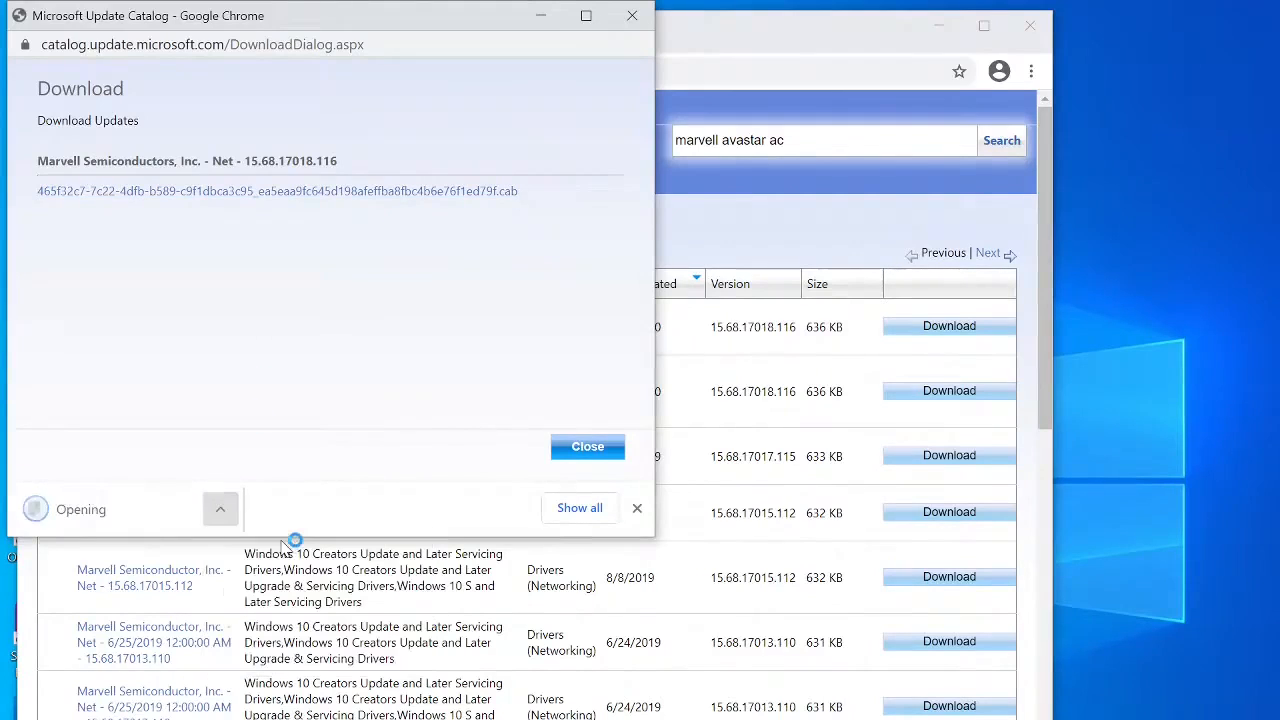
{"action": "mouse_move", "coordinate": [455, 470]}
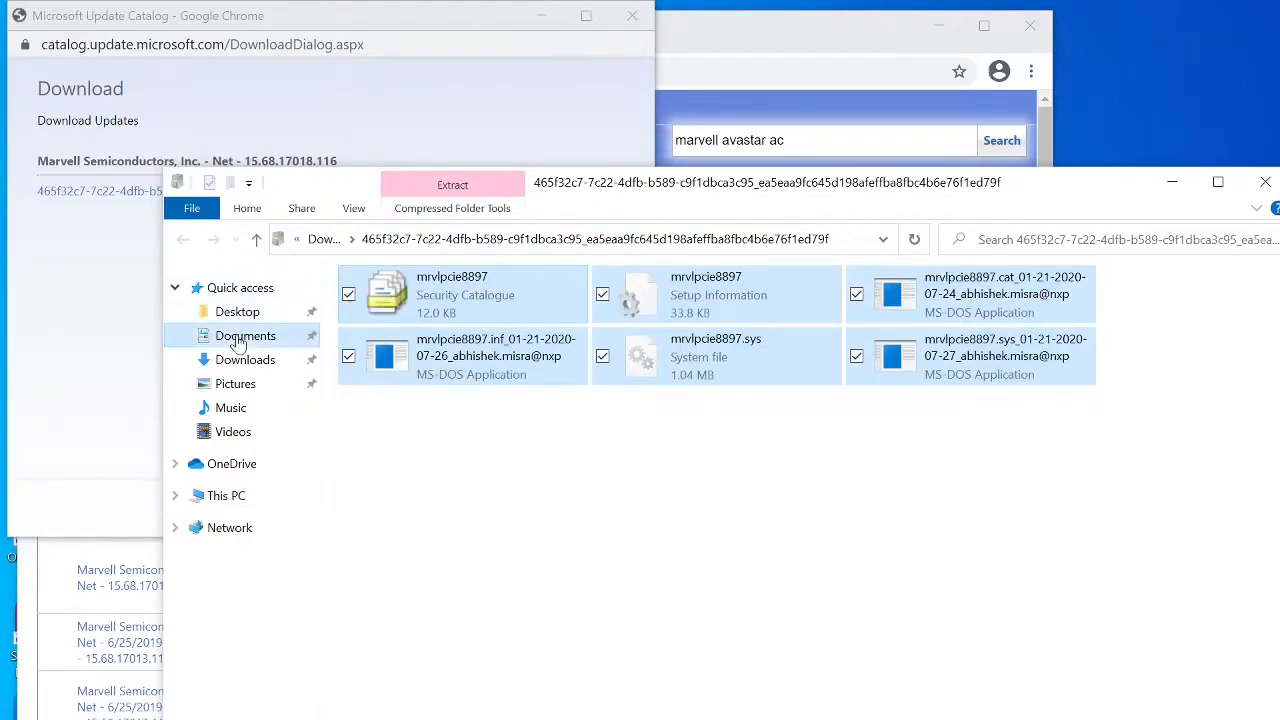
Step: Create a 'nic latest' folder in Documents and open it
{"action": "left_click", "coordinate": [245, 335]}
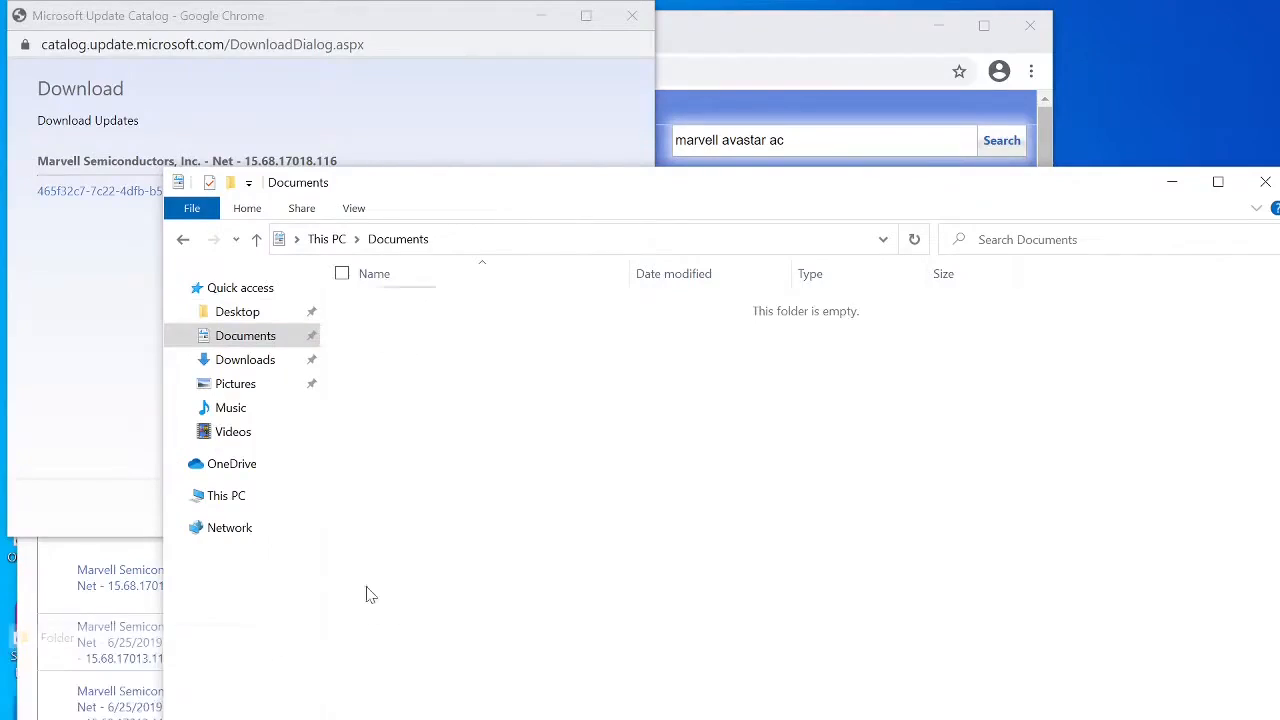
{"action": "type", "text": "nic latest"}
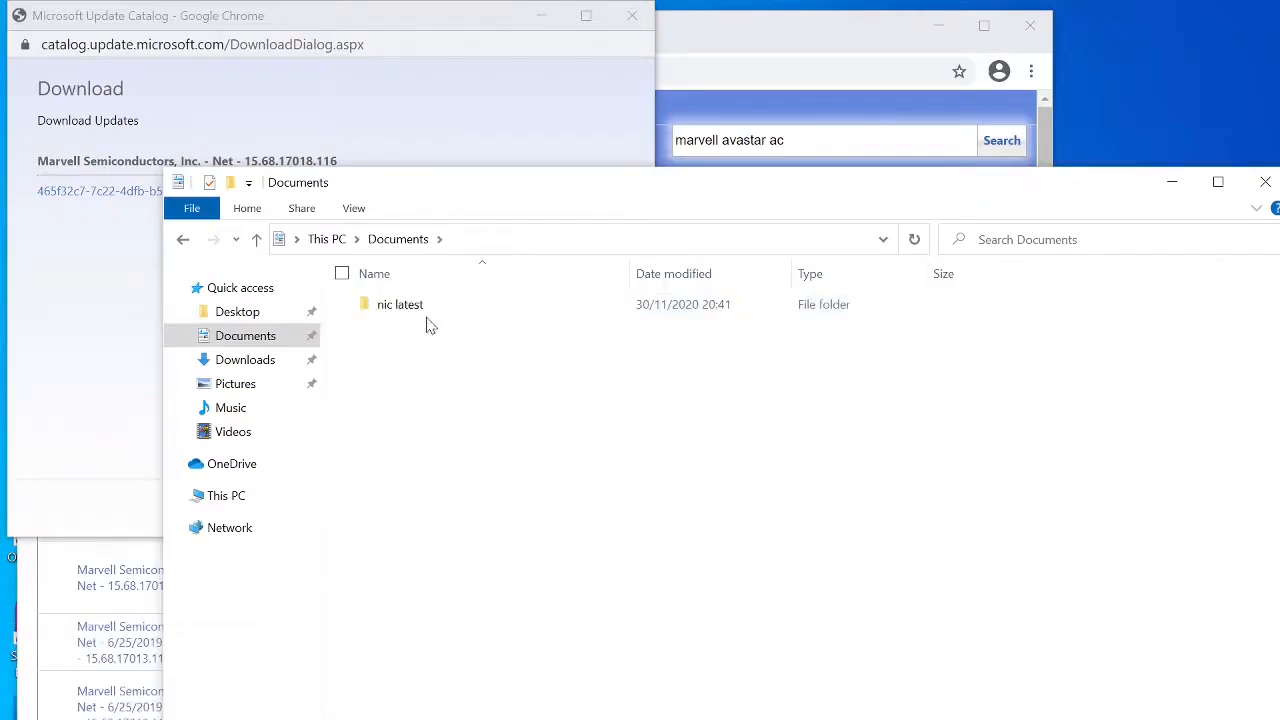
{"action": "double_click", "coordinate": [400, 304]}
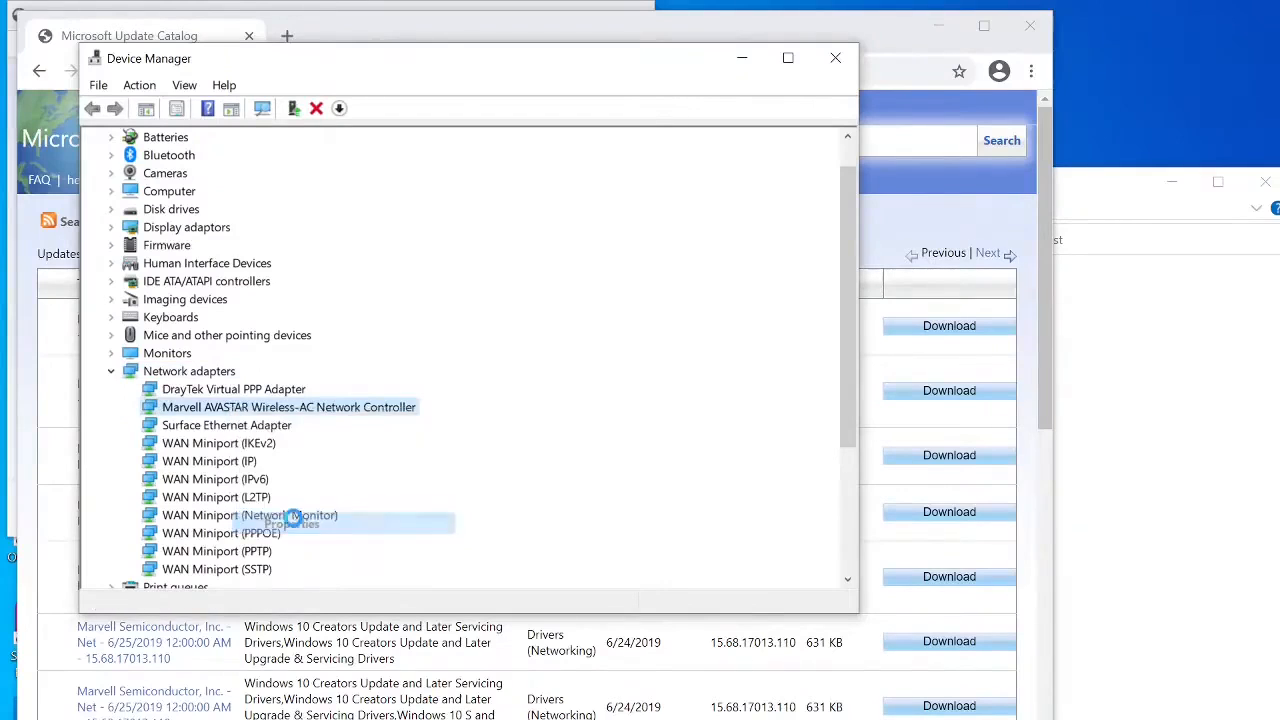
Step: Start Update Driver from the Marvell AVASTAR controller's Properties Driver tab
{"action": "left_click", "coordinate": [291, 524]}
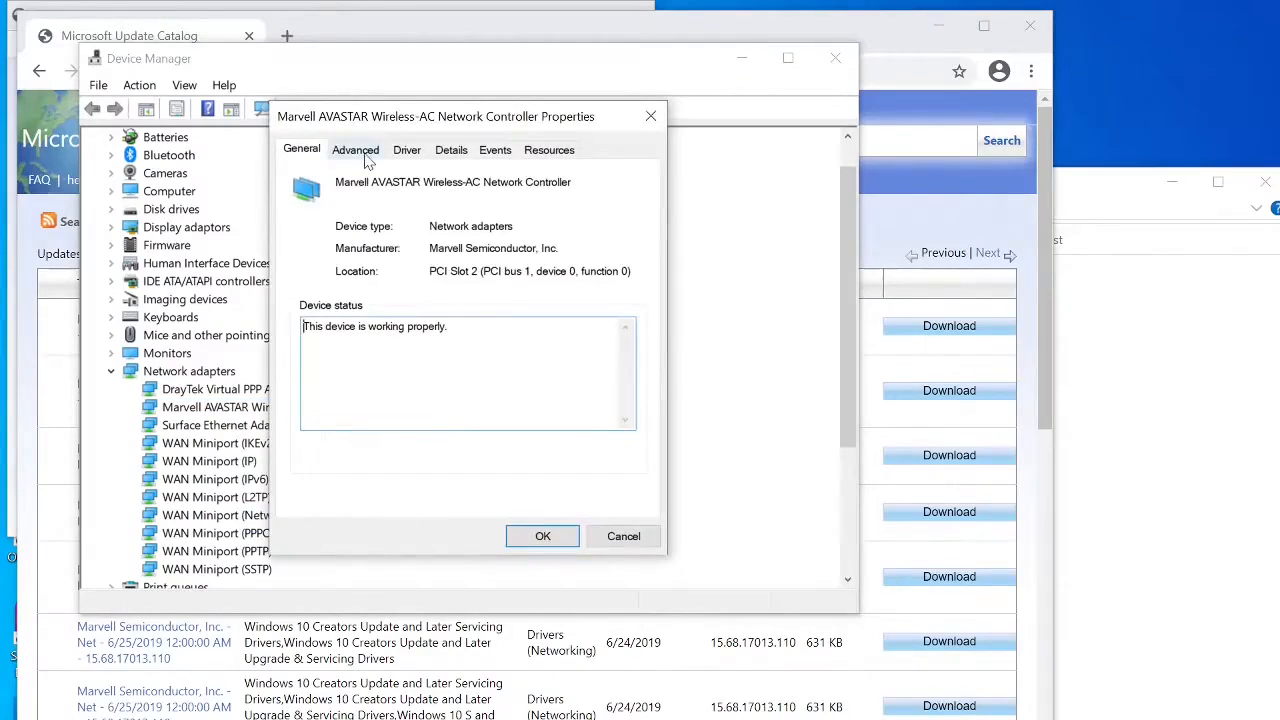
{"action": "left_click", "coordinate": [406, 149]}
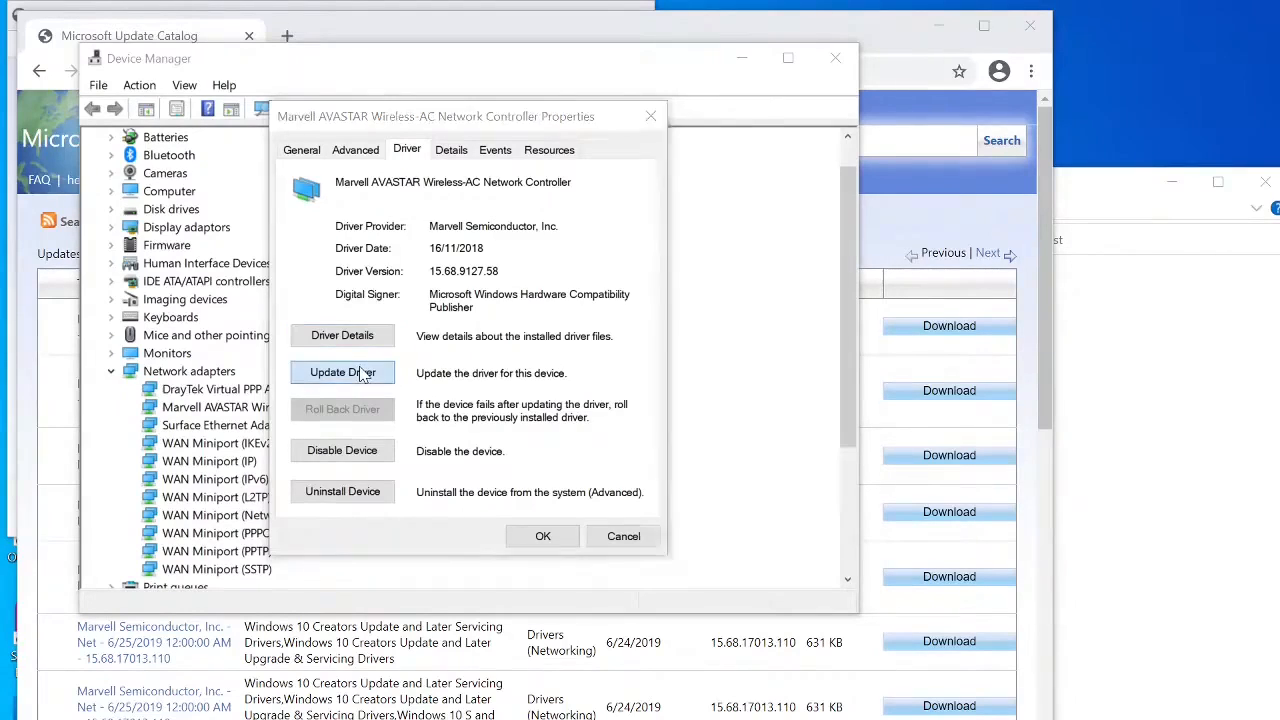
{"action": "left_click", "coordinate": [342, 372]}
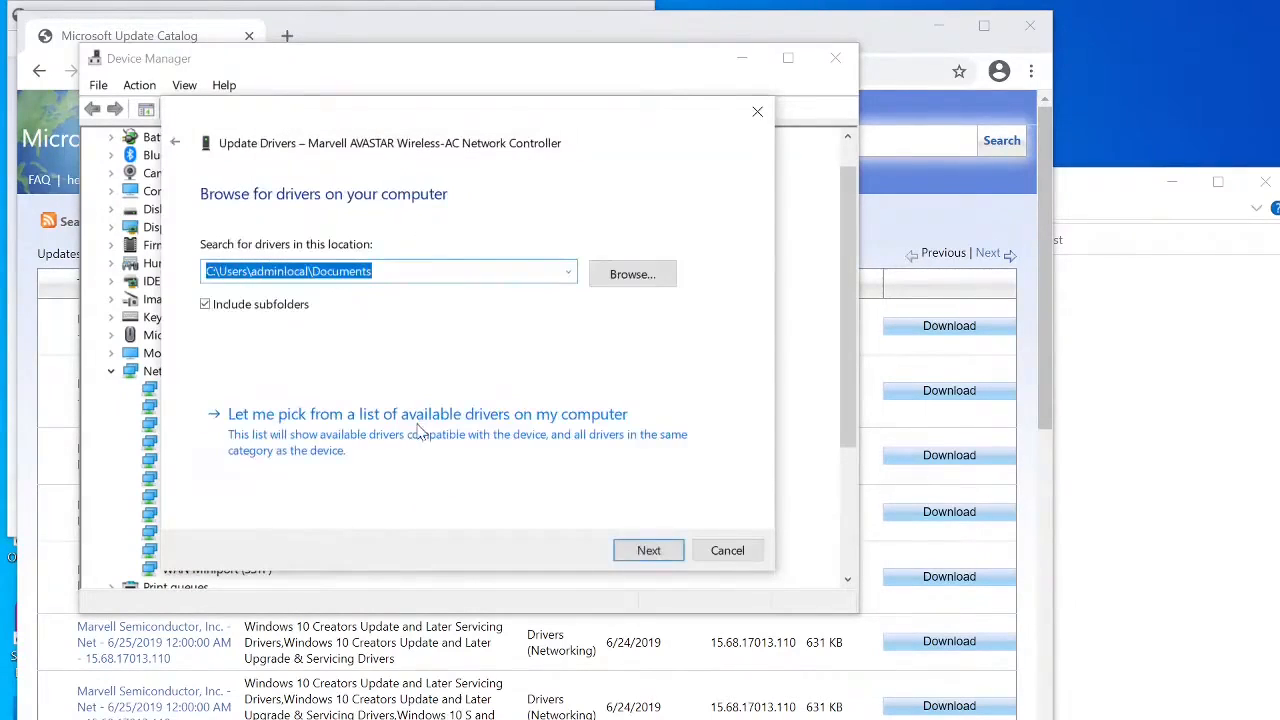
Step: Use Have Disk to load mrvlpcie8897.inf from Documents\nic latest
{"action": "left_click", "coordinate": [427, 414]}
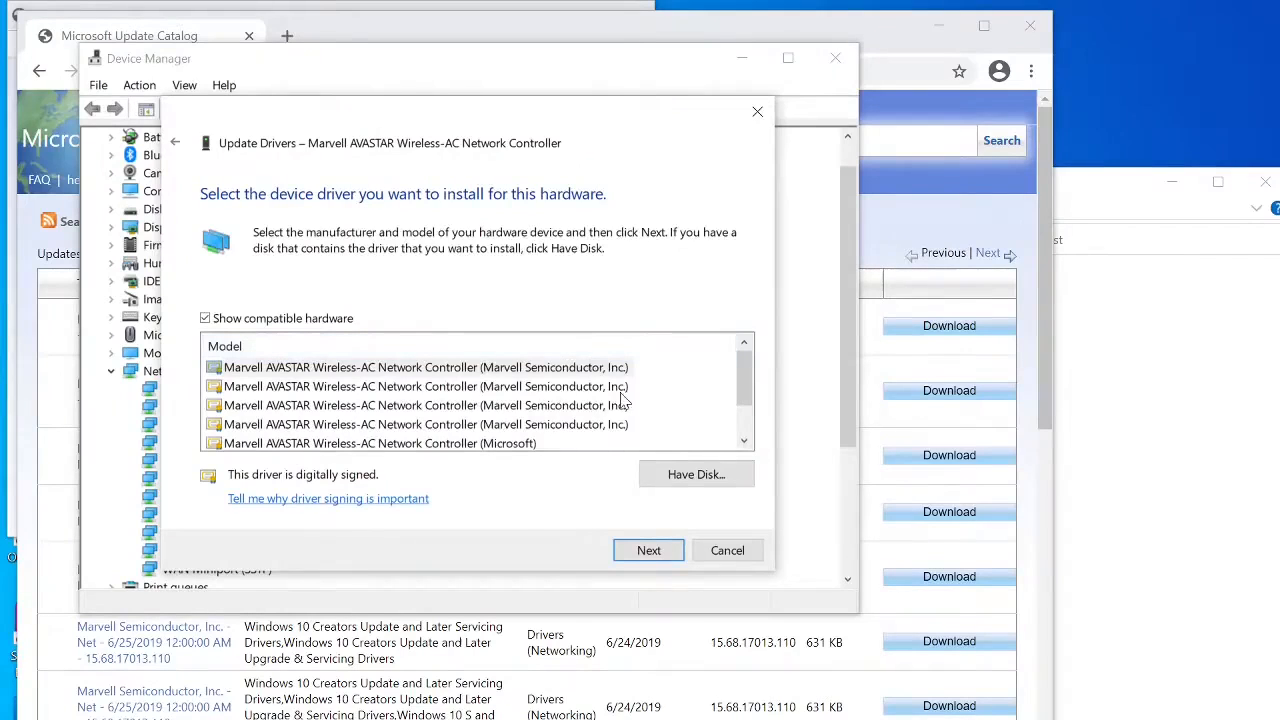
{"action": "left_click", "coordinate": [696, 474]}
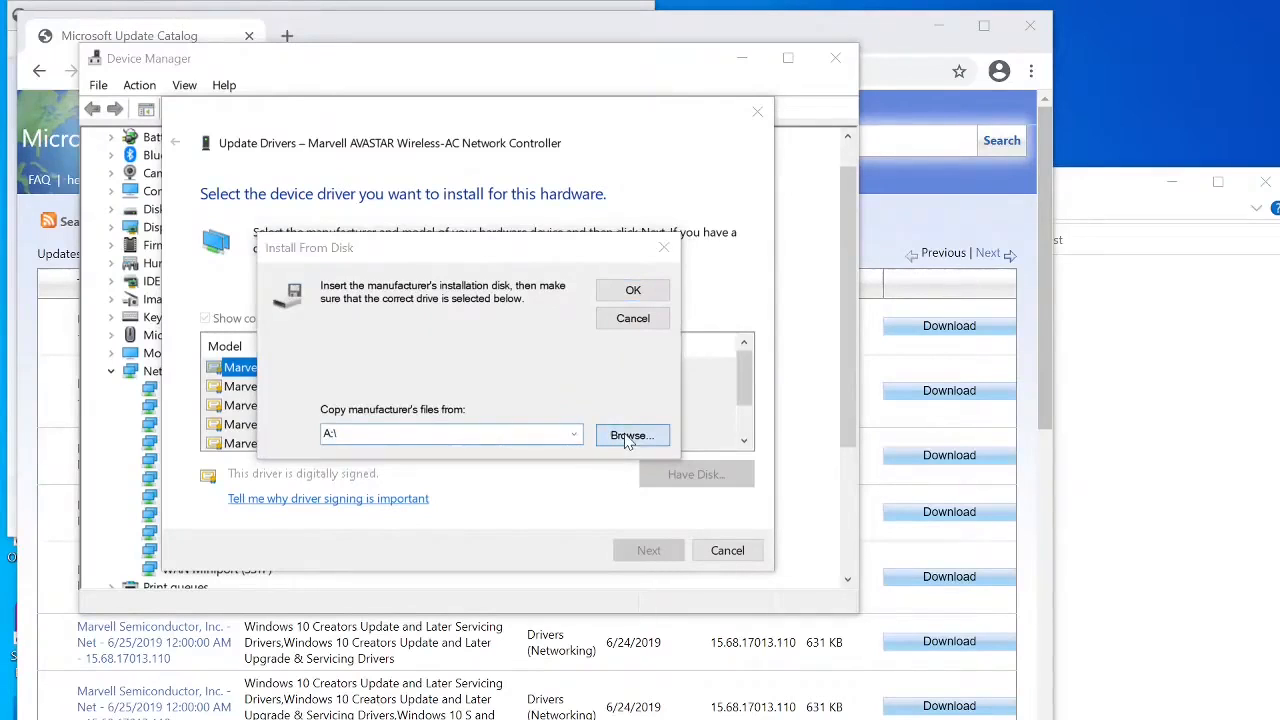
{"action": "left_click", "coordinate": [632, 435]}
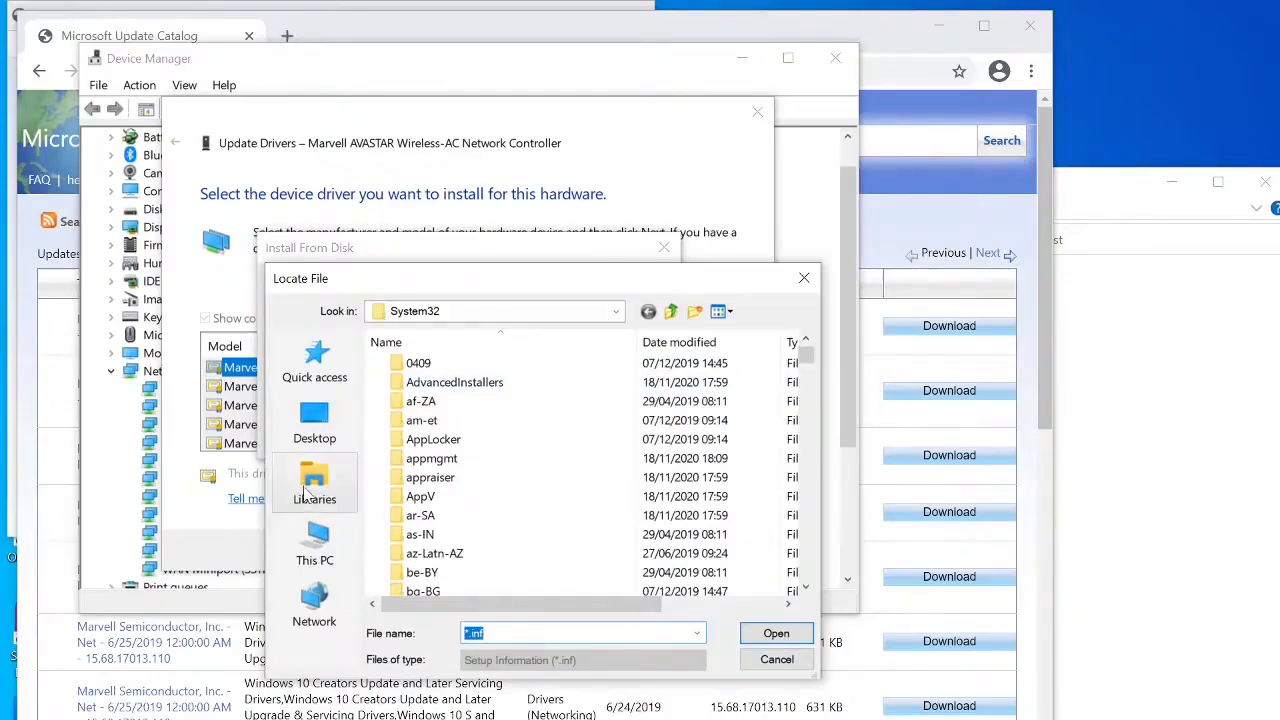
{"action": "mouse_move", "coordinate": [315, 545]}
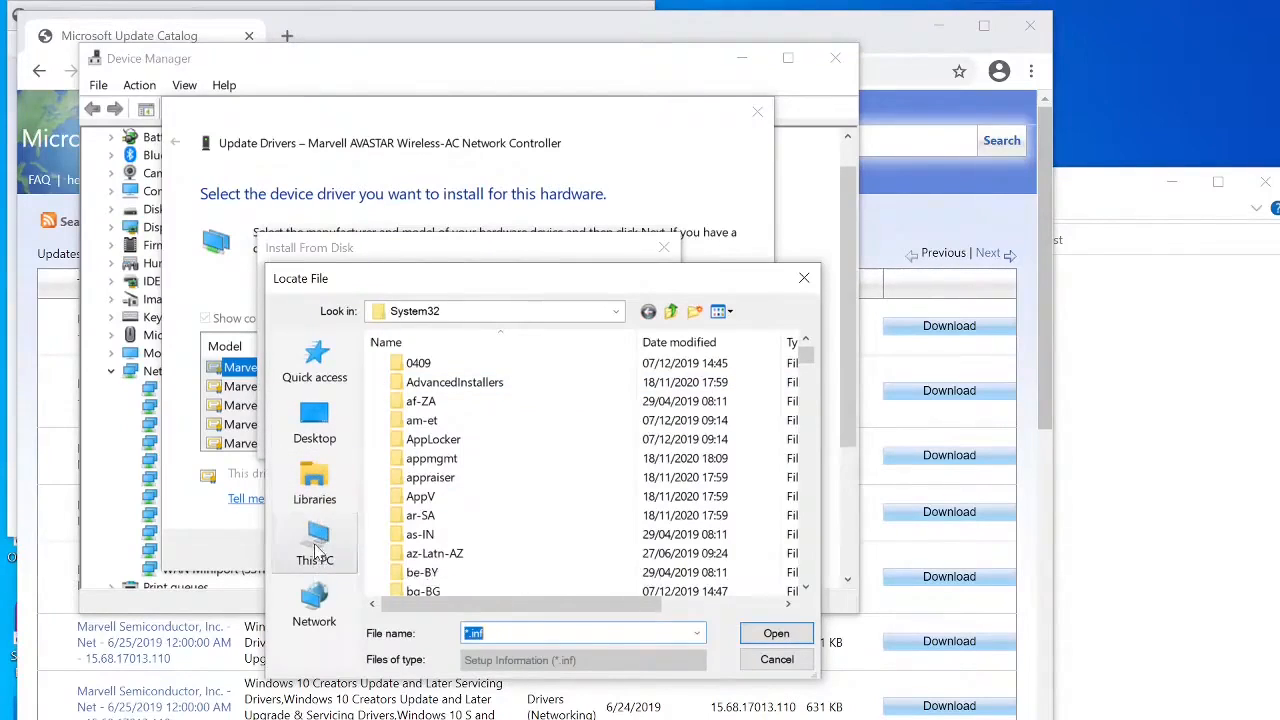
{"action": "left_click", "coordinate": [314, 543]}
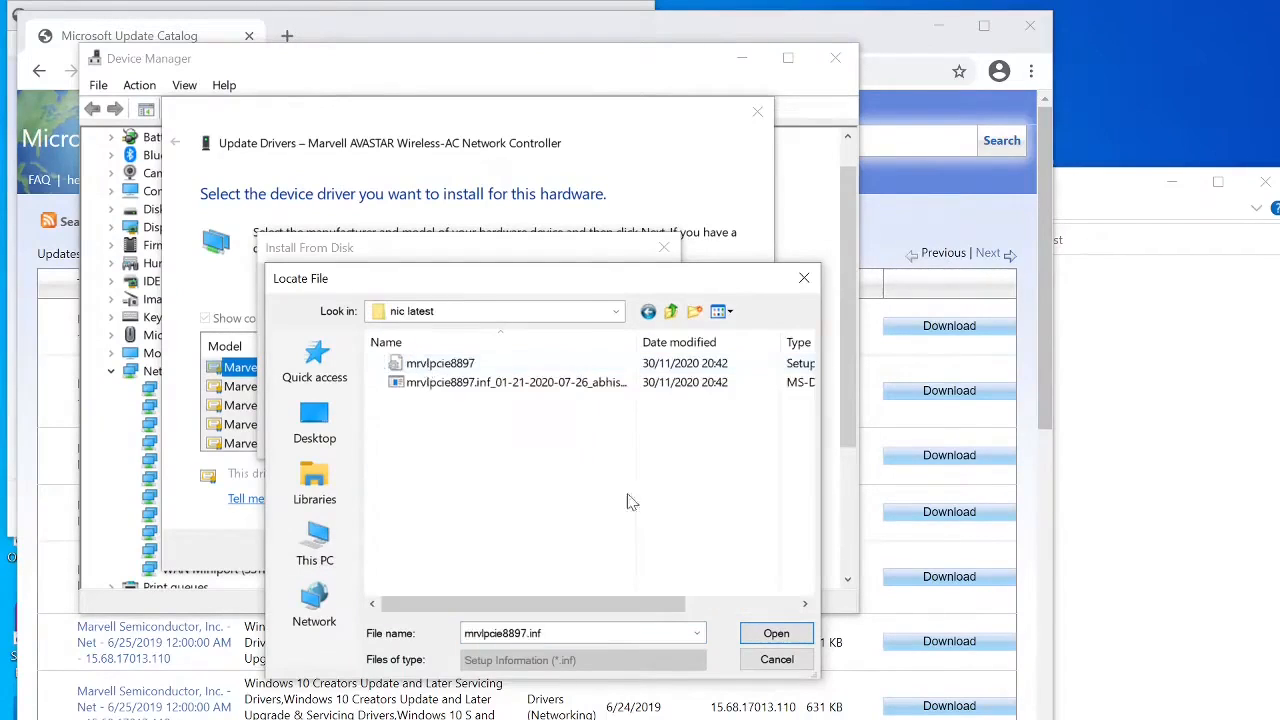
{"action": "left_click", "coordinate": [776, 633]}
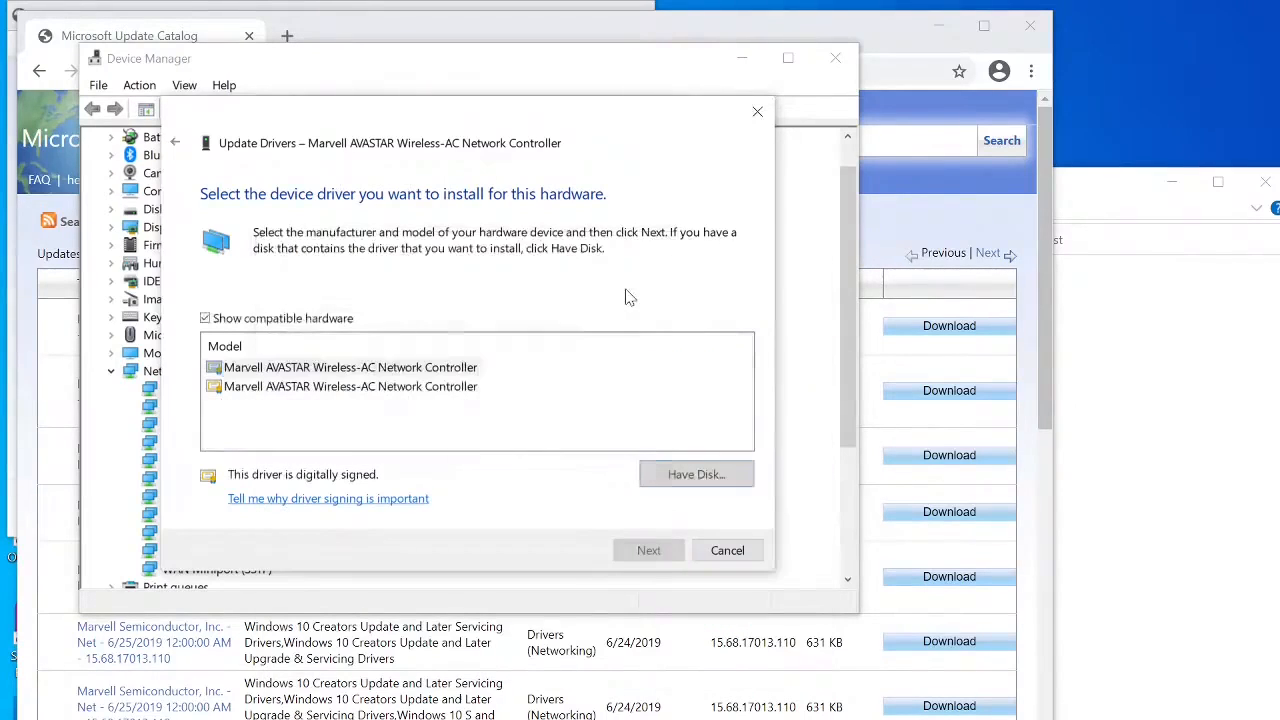
Step: Install the Marvell AVASTAR driver 15.68.17018.116, close the dialogs, and decline the restart
{"action": "left_click", "coordinate": [349, 367]}
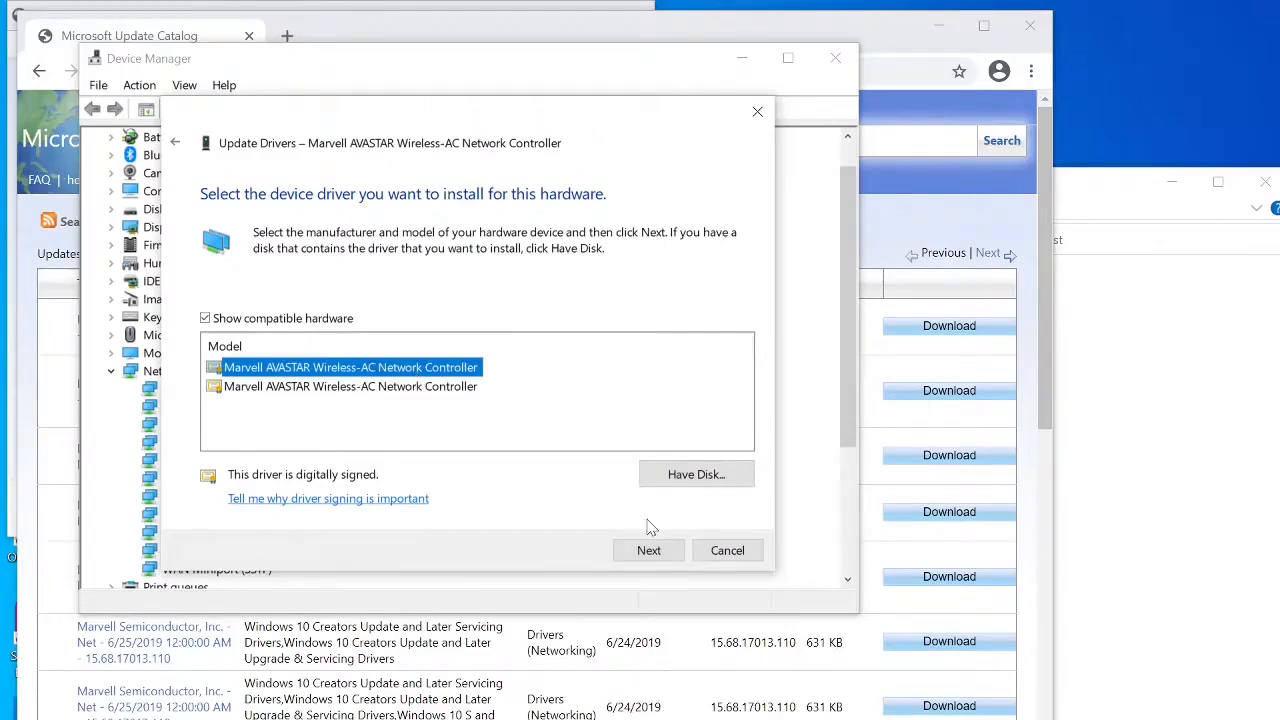
{"action": "left_click", "coordinate": [648, 550]}
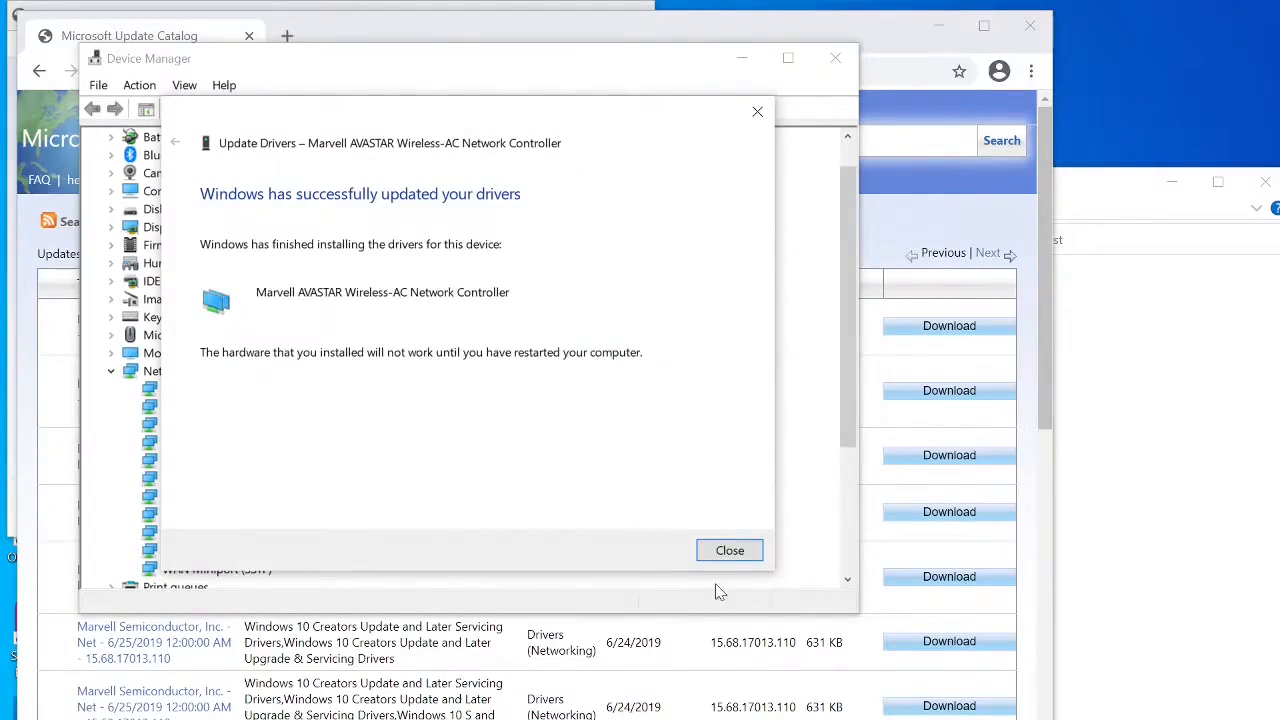
{"action": "left_click", "coordinate": [729, 550]}
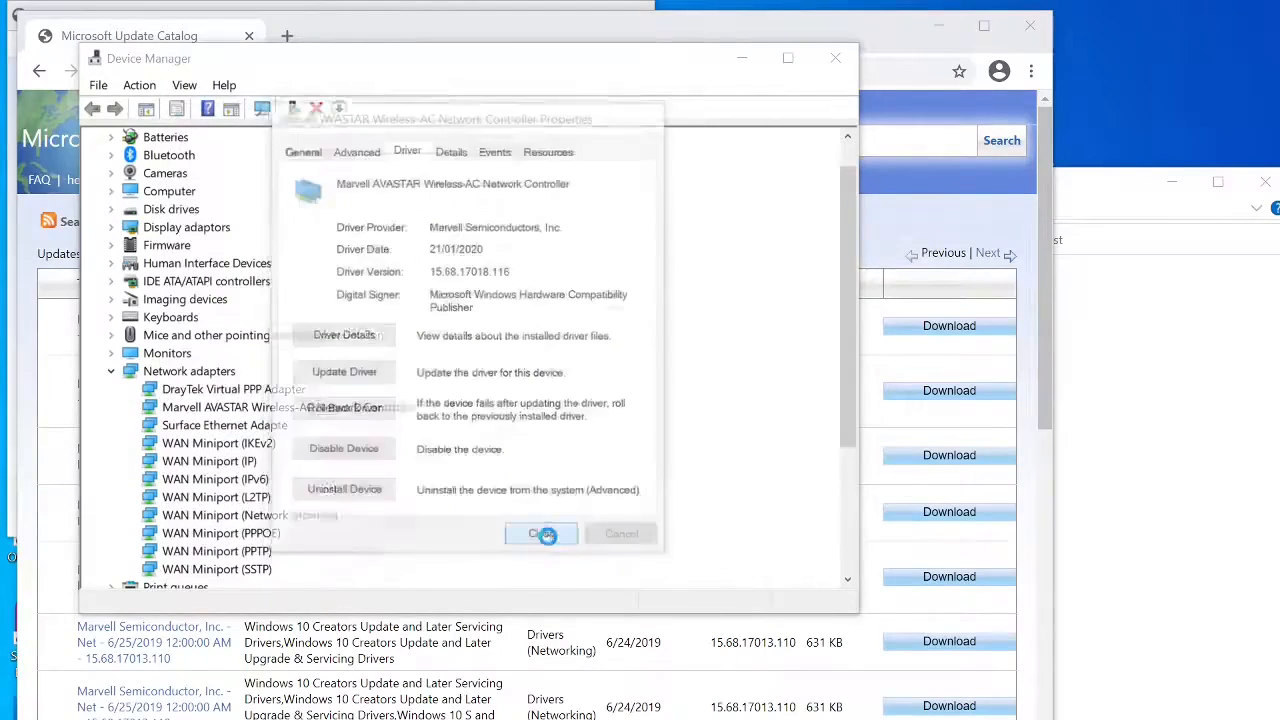
{"action": "left_click", "coordinate": [541, 533]}
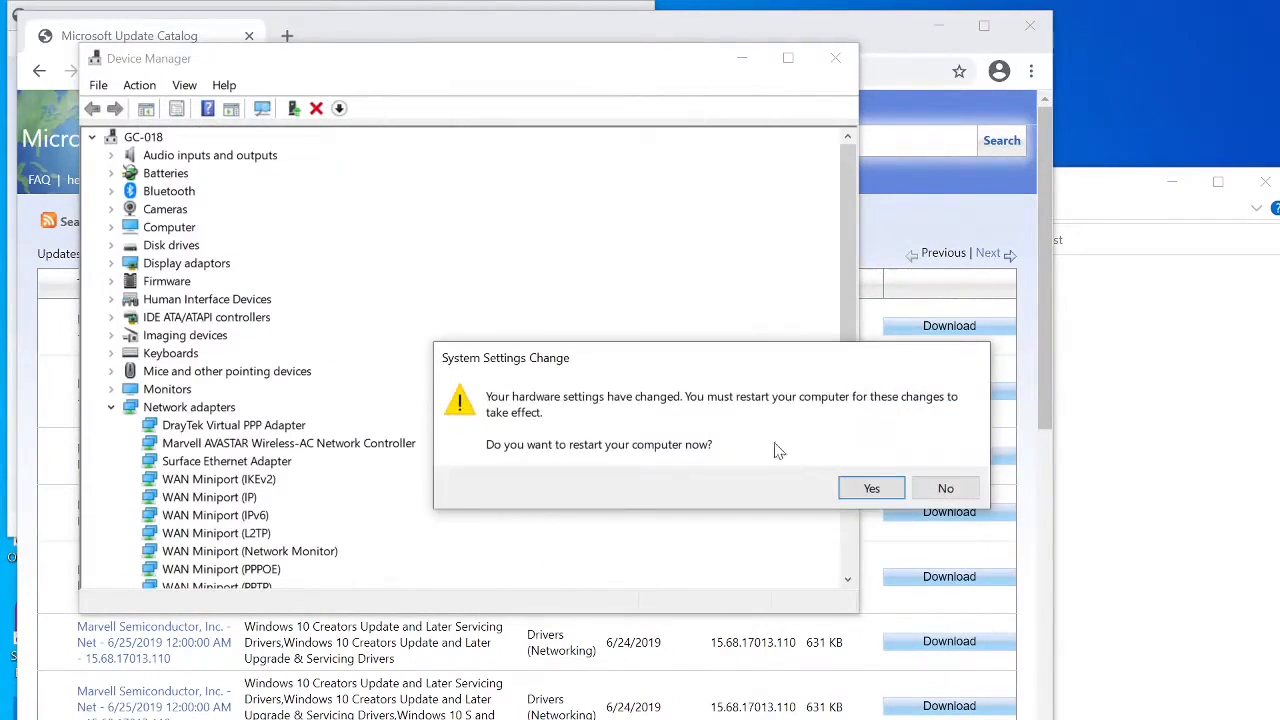
{"action": "left_click", "coordinate": [945, 488]}
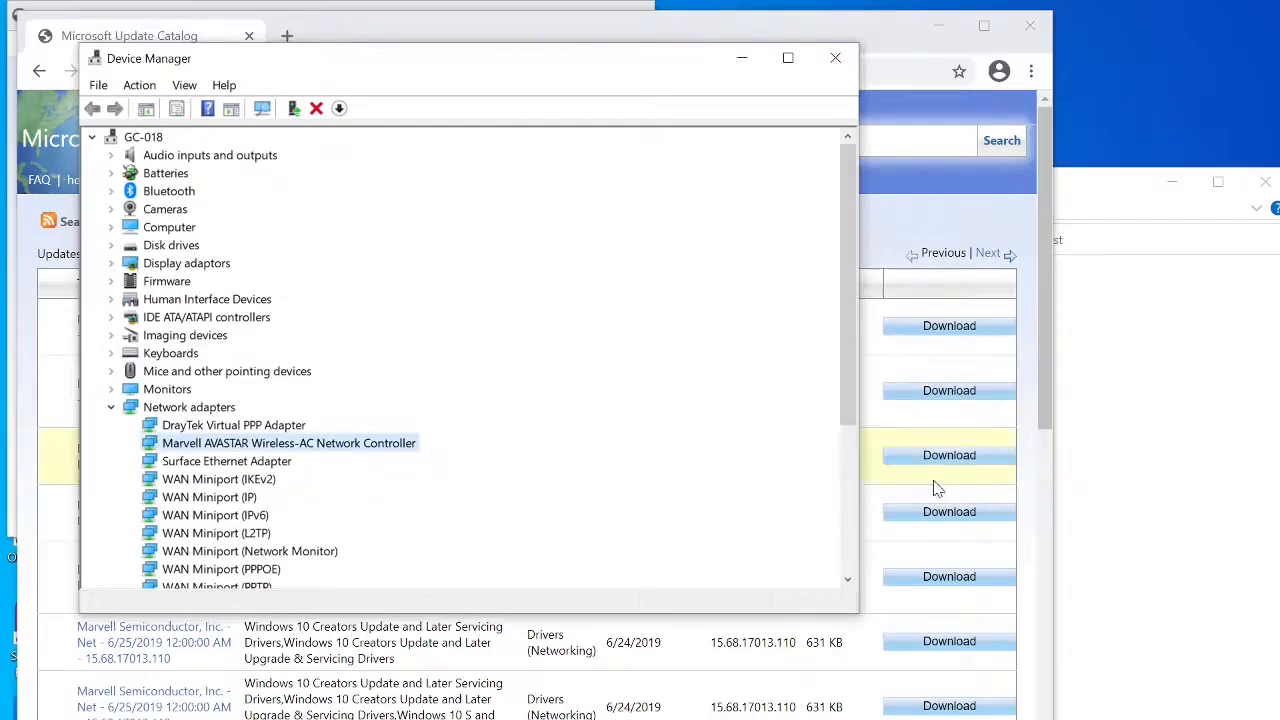